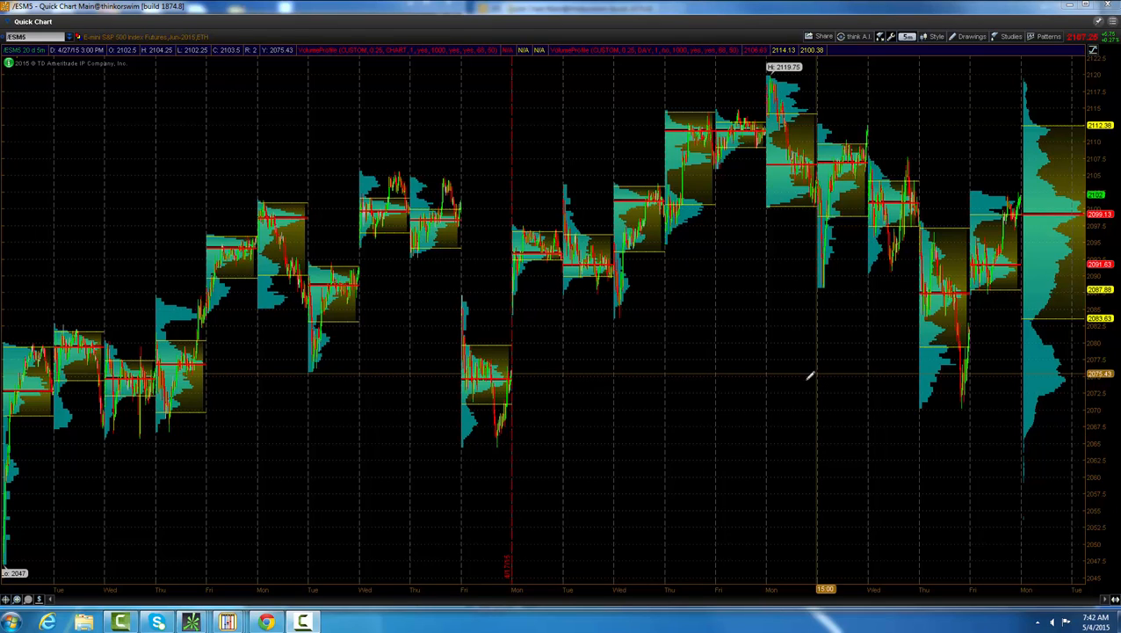
{"action": "mouse_move", "coordinate": [782, 389]}
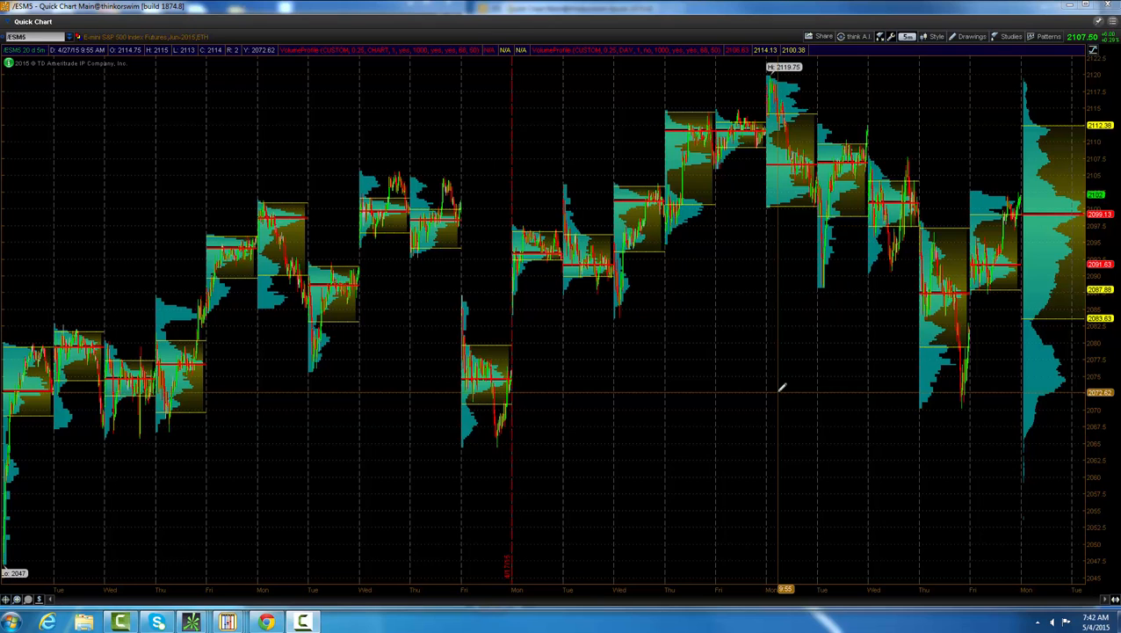
{"action": "mouse_move", "coordinate": [784, 380]}
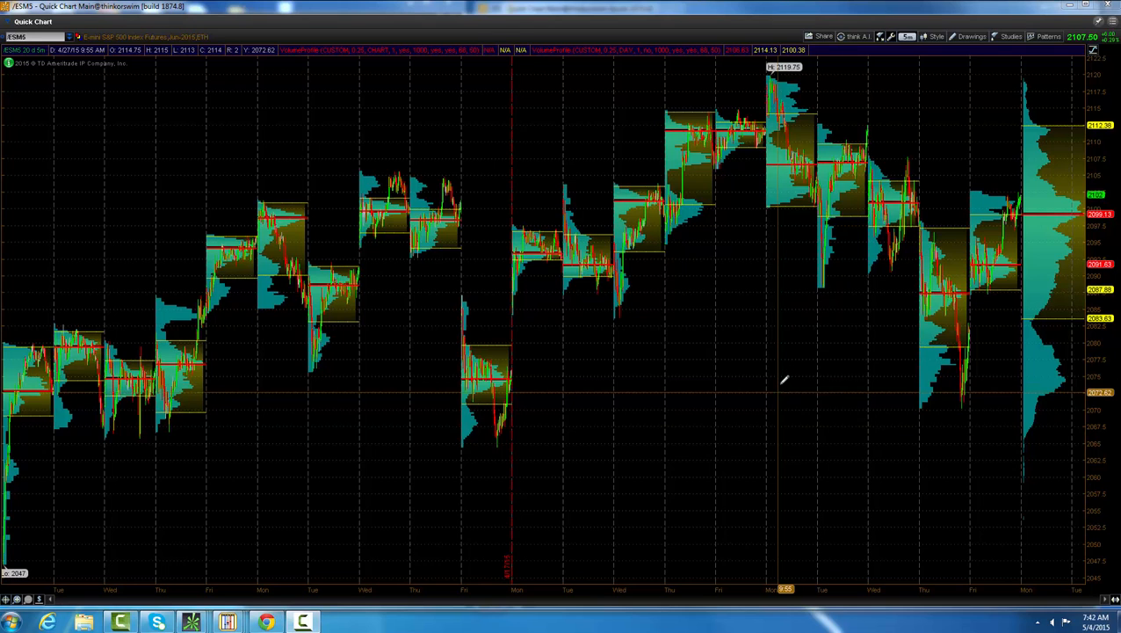
{"action": "mouse_move", "coordinate": [872, 341]}
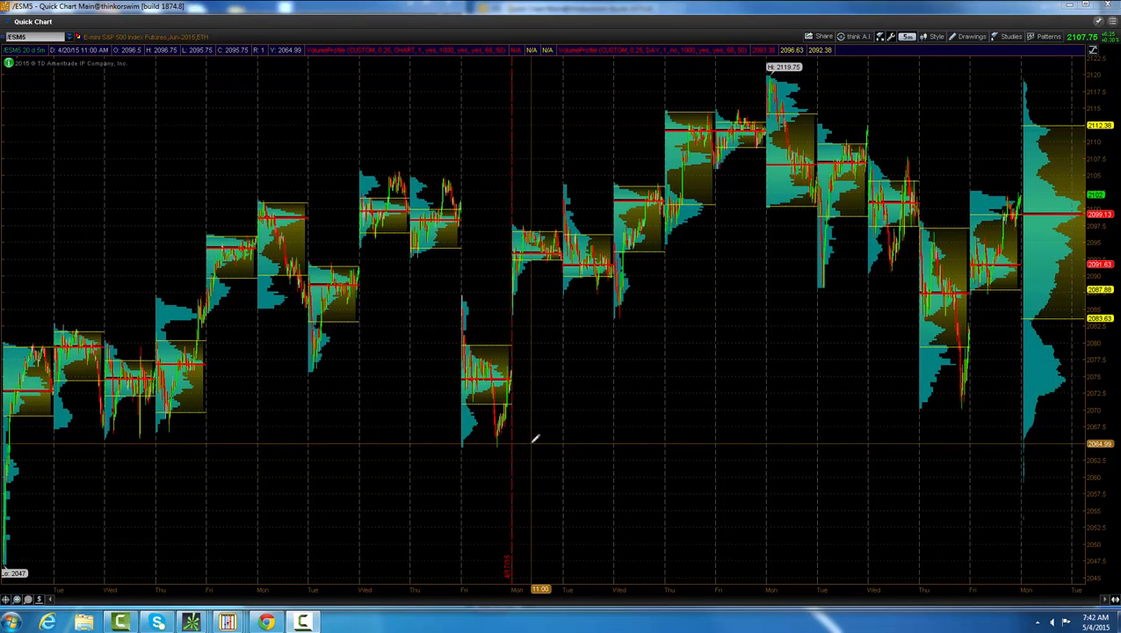
{"action": "mouse_move", "coordinate": [541, 439]}
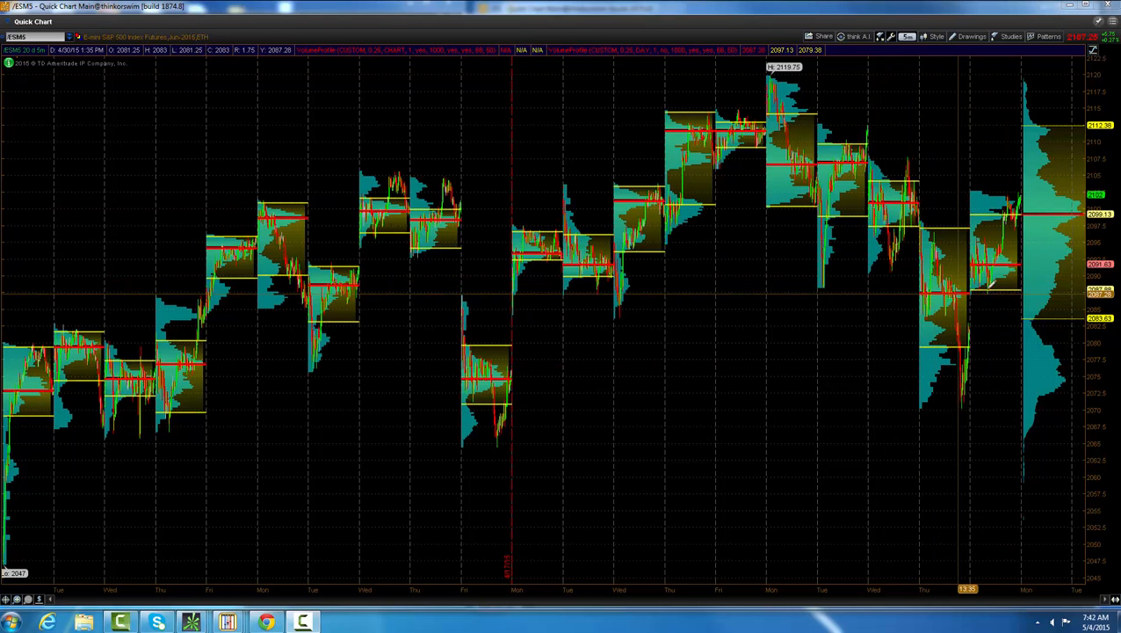
{"action": "mouse_move", "coordinate": [1002, 281]}
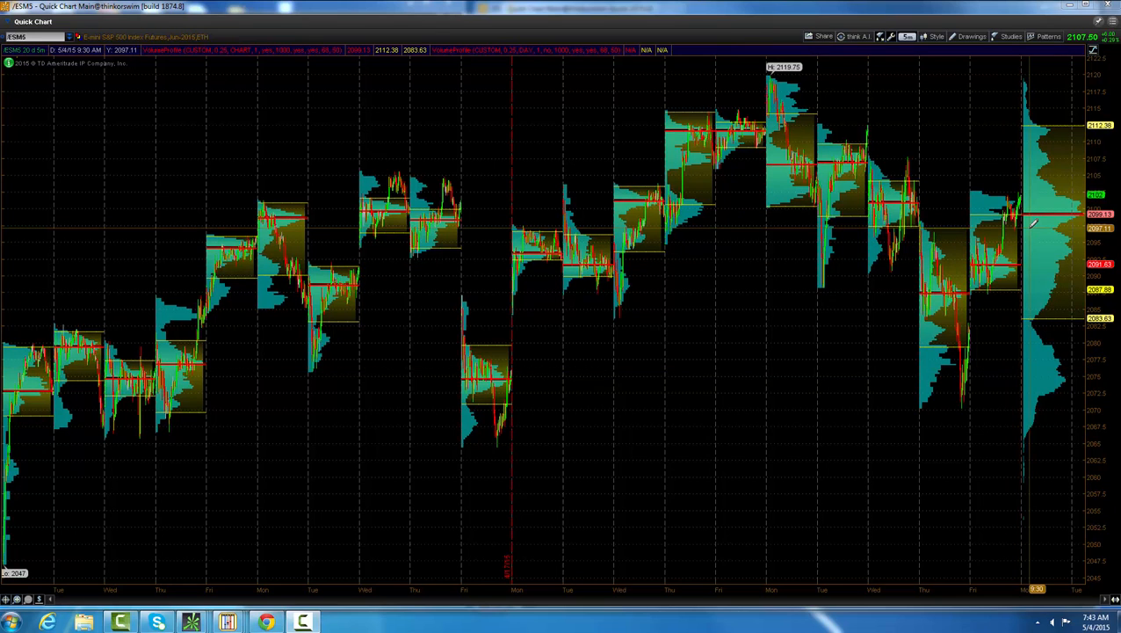
{"action": "mouse_move", "coordinate": [1034, 220]}
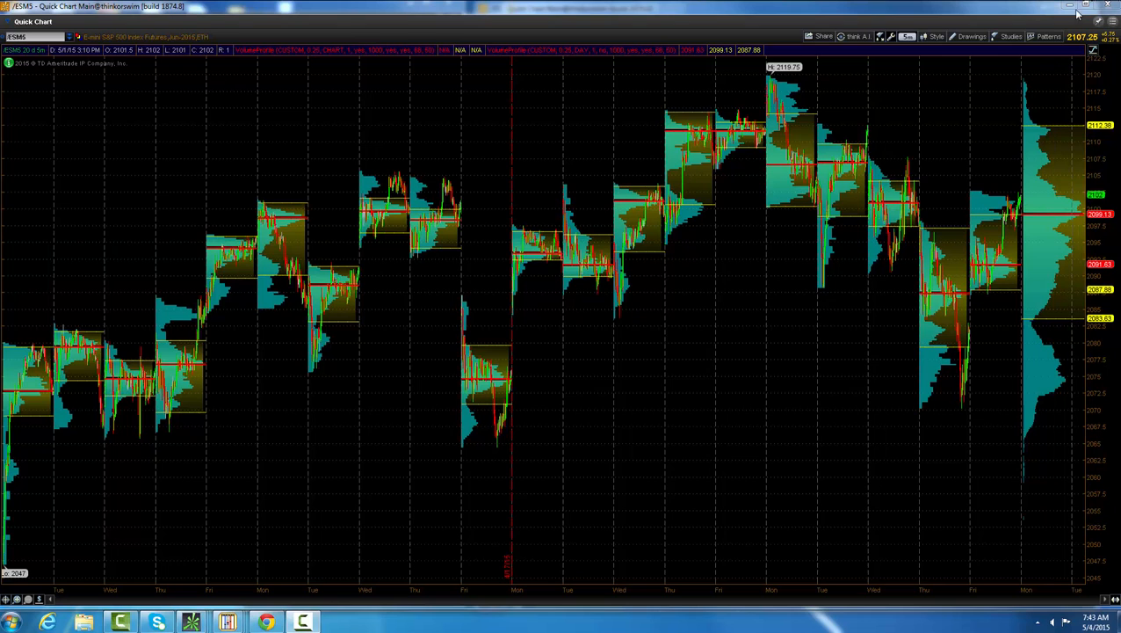
{"action": "mouse_move", "coordinate": [1087, 7]}
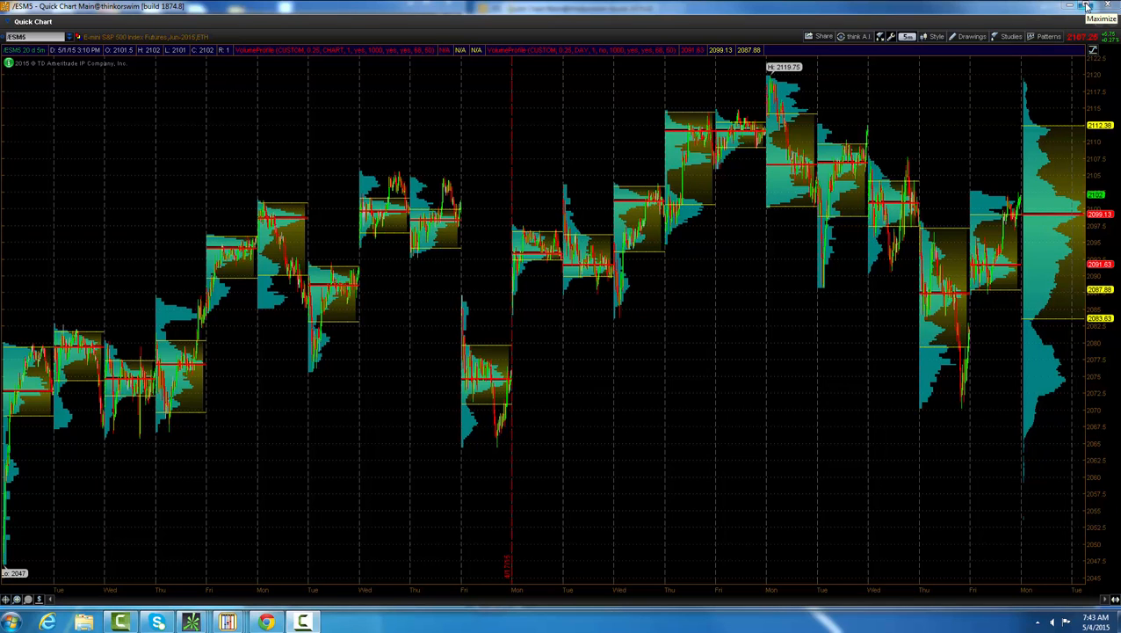
{"action": "mouse_move", "coordinate": [1086, 7]}
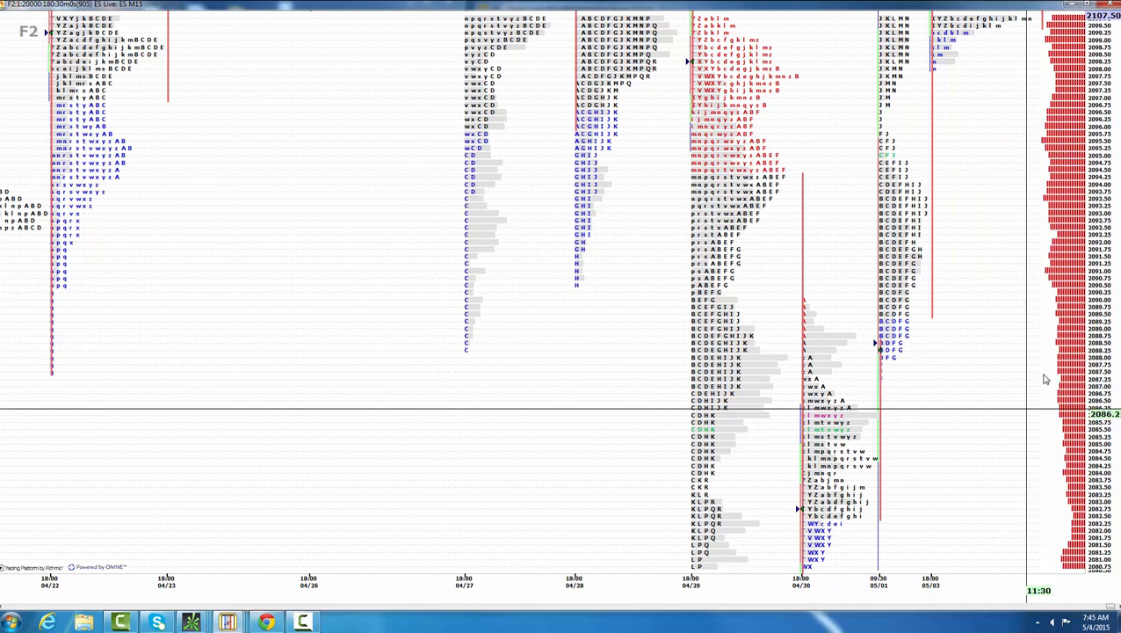
{"action": "mouse_move", "coordinate": [771, 344]}
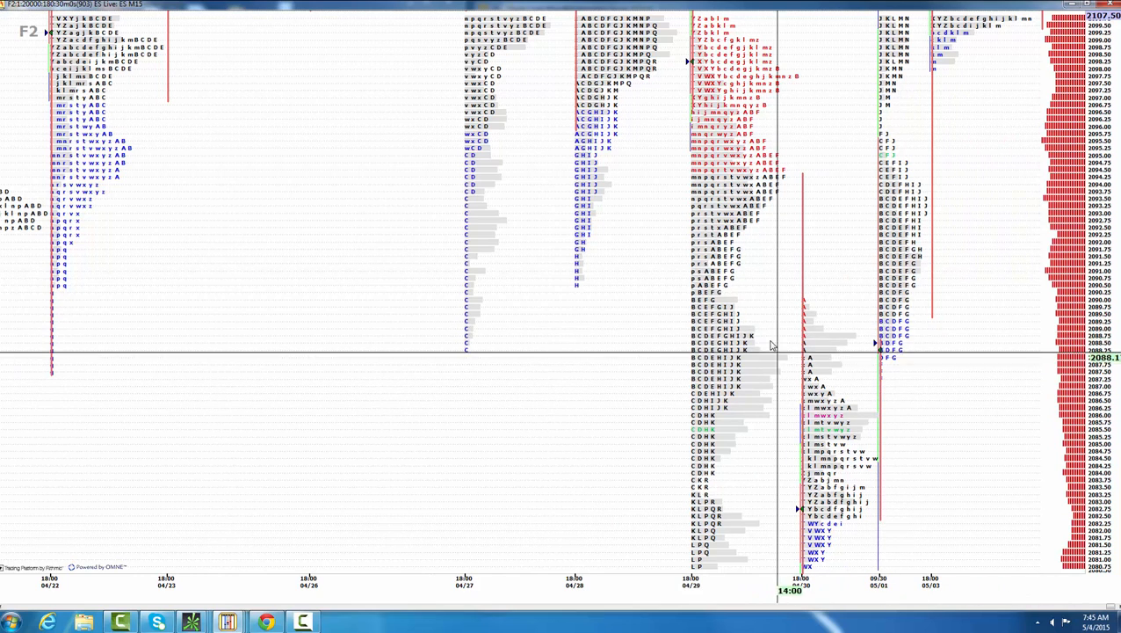
{"action": "mouse_move", "coordinate": [496, 260]}
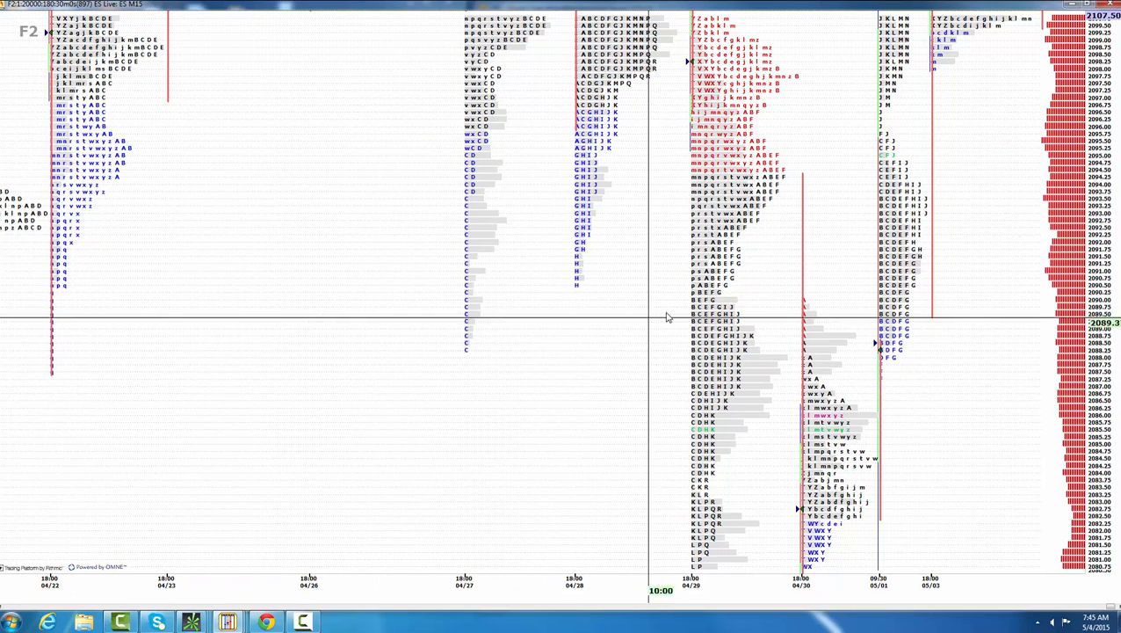
{"action": "mouse_move", "coordinate": [859, 392]}
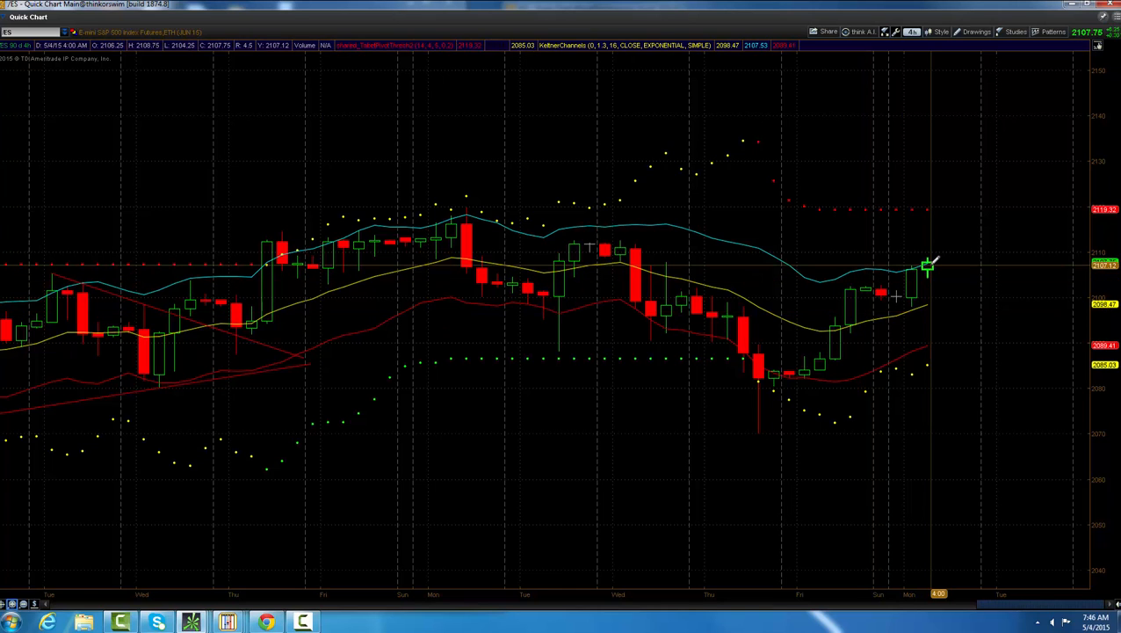
{"action": "mouse_move", "coordinate": [935, 202]}
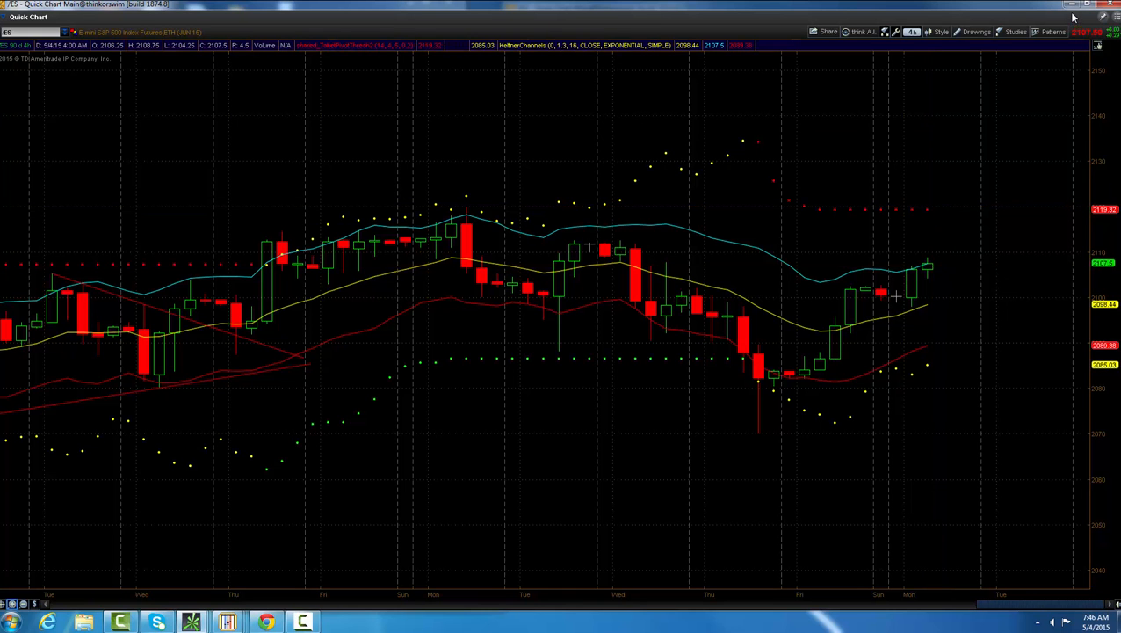
- Switch from the daily ES chart to the saved two-chart intraday ES layout
{"action": "left_click", "coordinate": [1086, 17]}
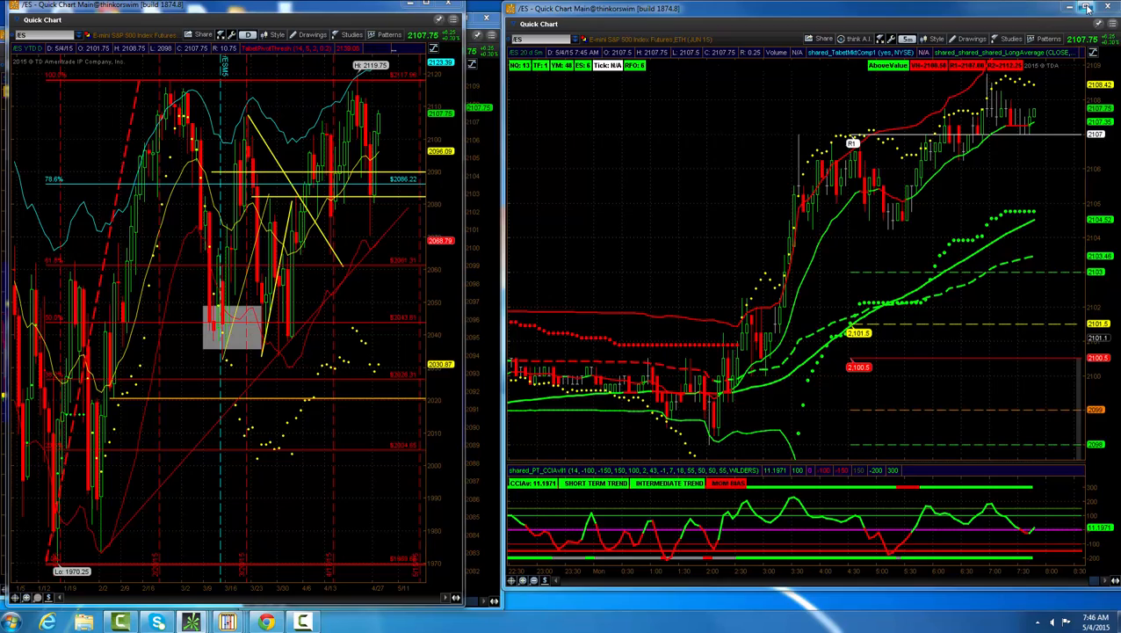
- Bring up the gold futures chart with its value-area levels alongside the ES charts
{"action": "left_click", "coordinate": [1093, 7]}
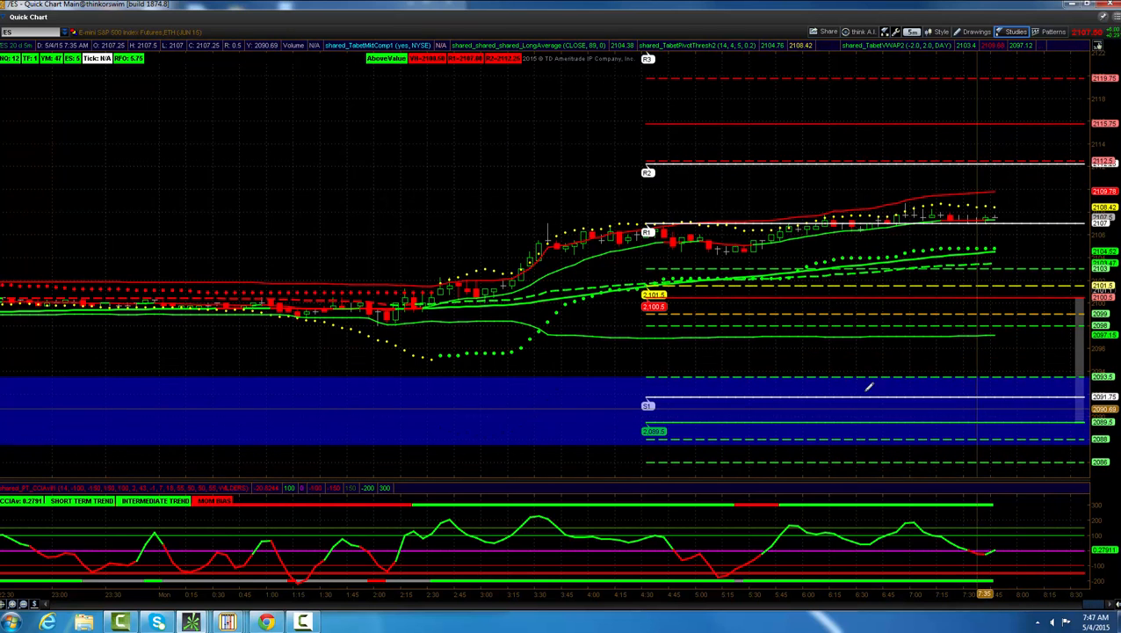
{"action": "mouse_move", "coordinate": [1007, 457]}
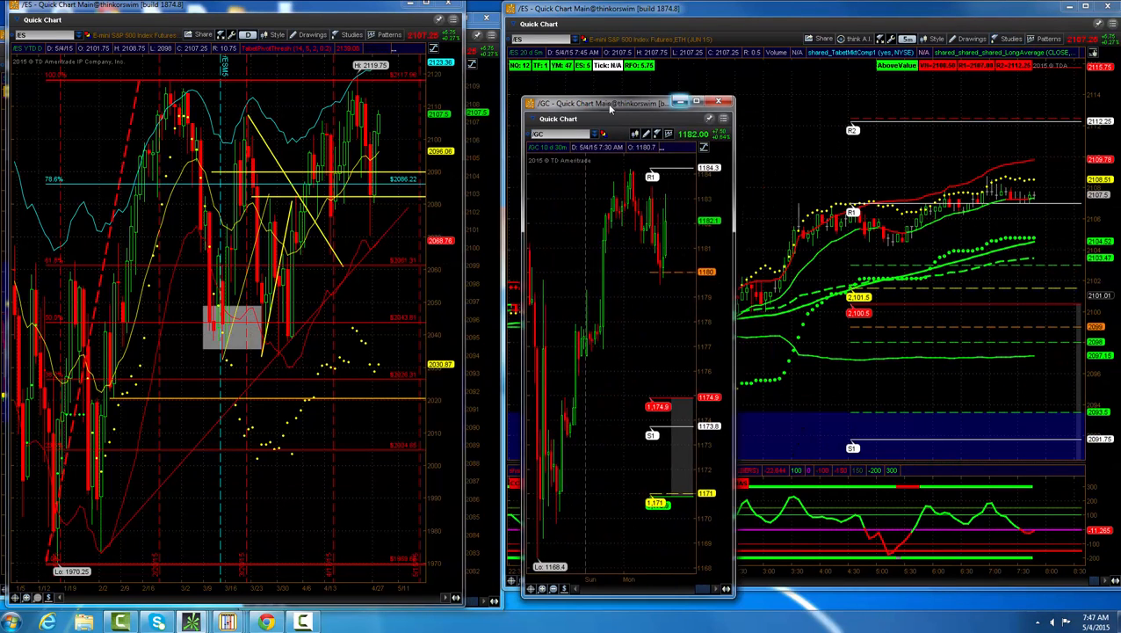
- Review the gold chart full screen, then put it away to make room for the bond futures chart
{"action": "left_click", "coordinate": [710, 100]}
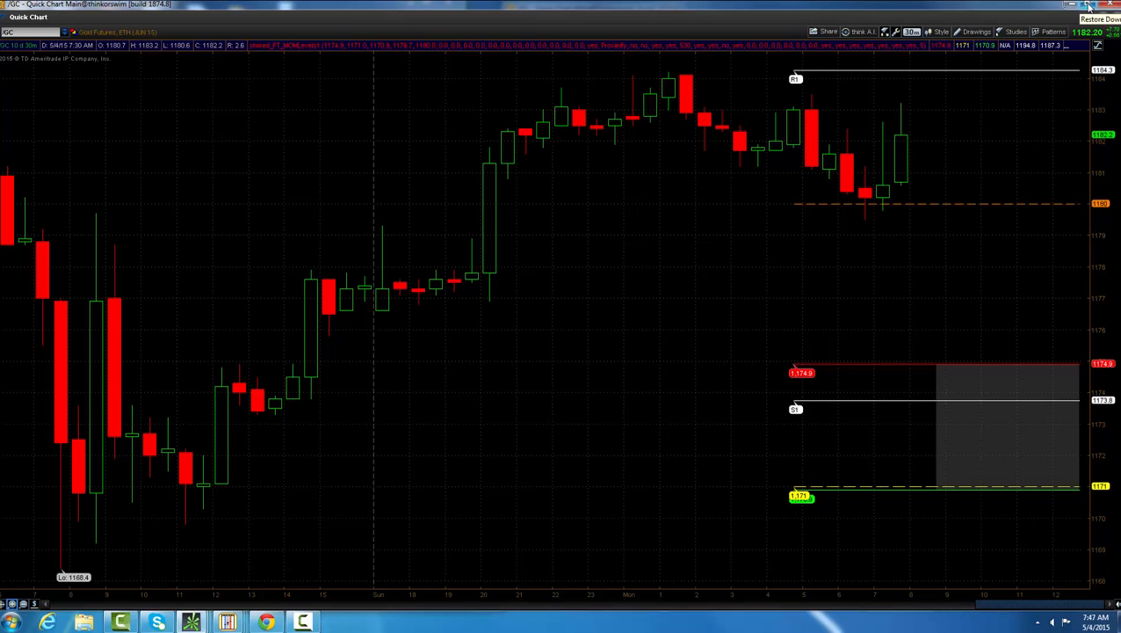
{"action": "left_click", "coordinate": [1100, 20]}
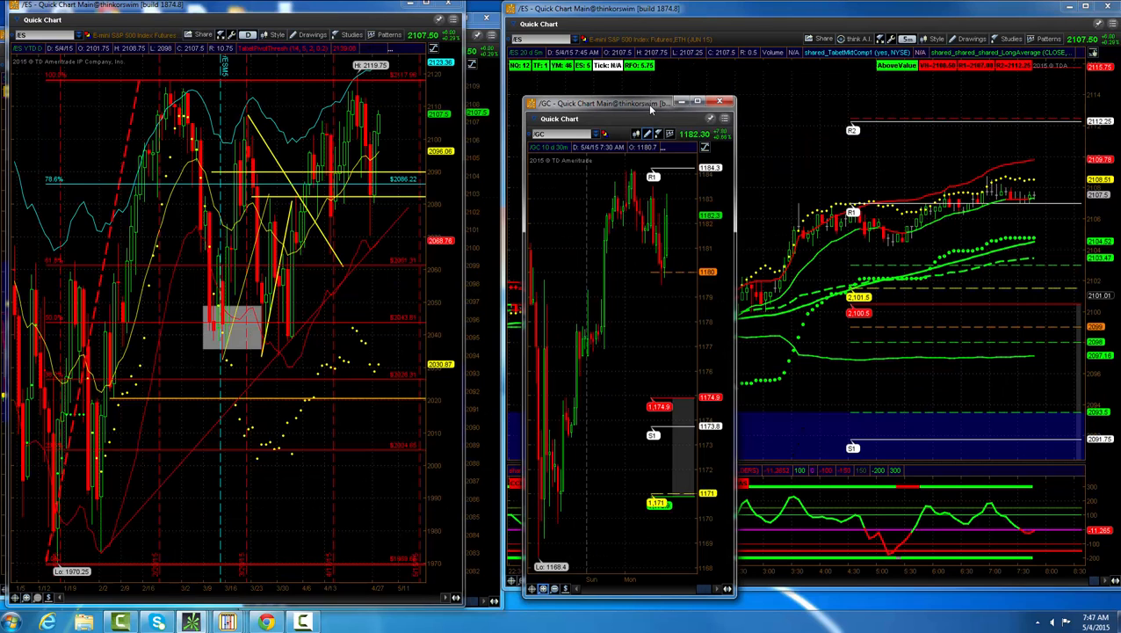
{"action": "left_click", "coordinate": [719, 102]}
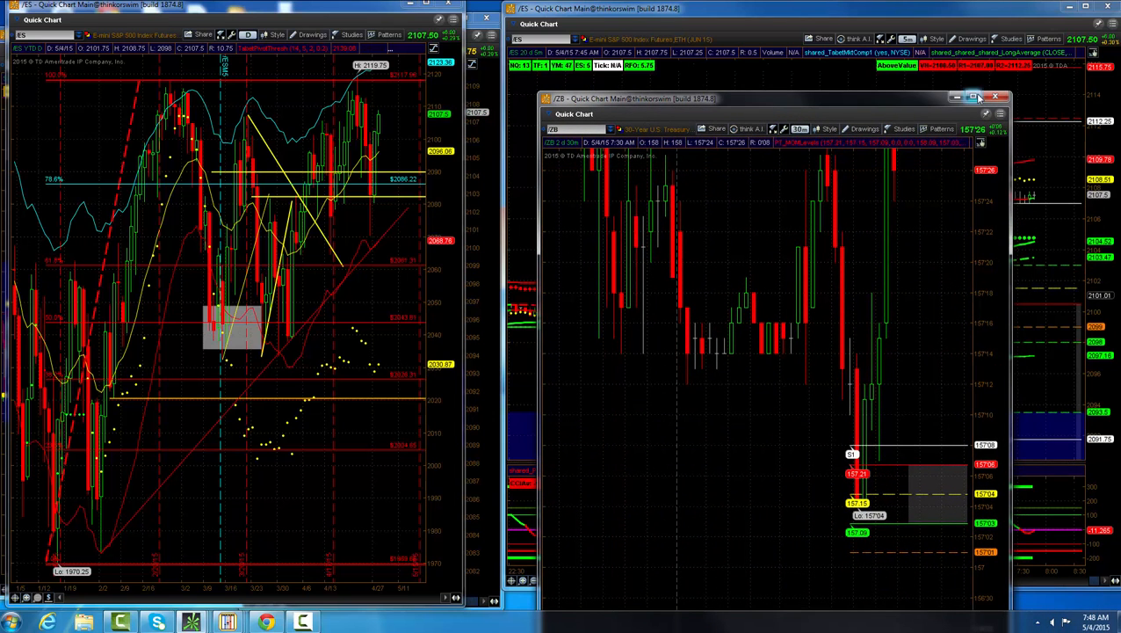
- Maximize the 30-year bond futures chart to review its value-area levels full screen
{"action": "left_click", "coordinate": [973, 97]}
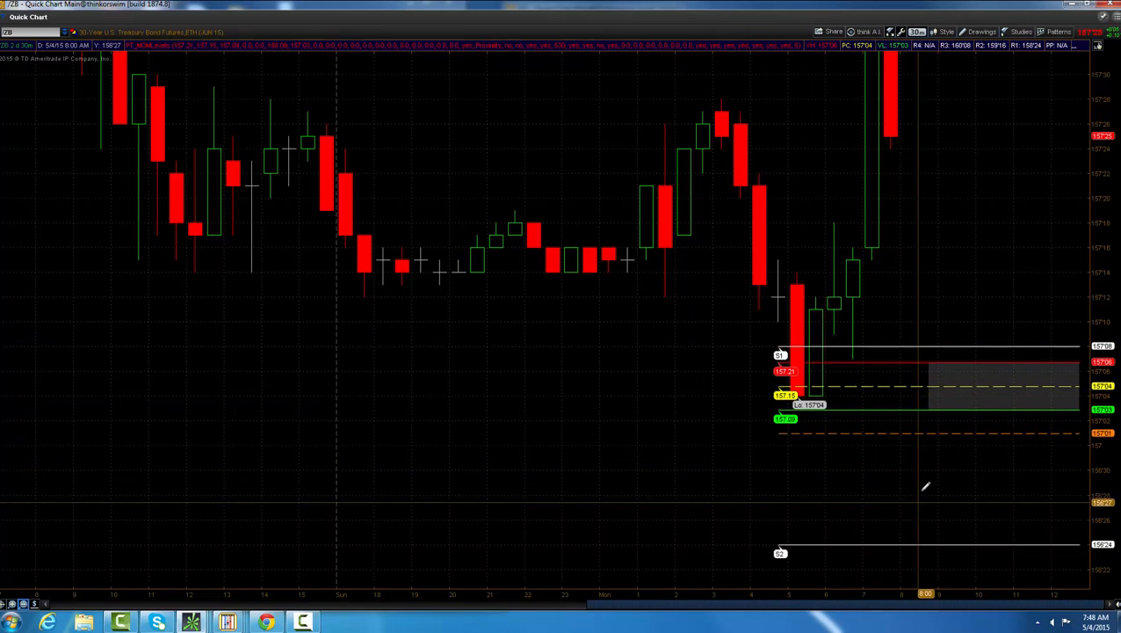
{"action": "mouse_move", "coordinate": [946, 443]}
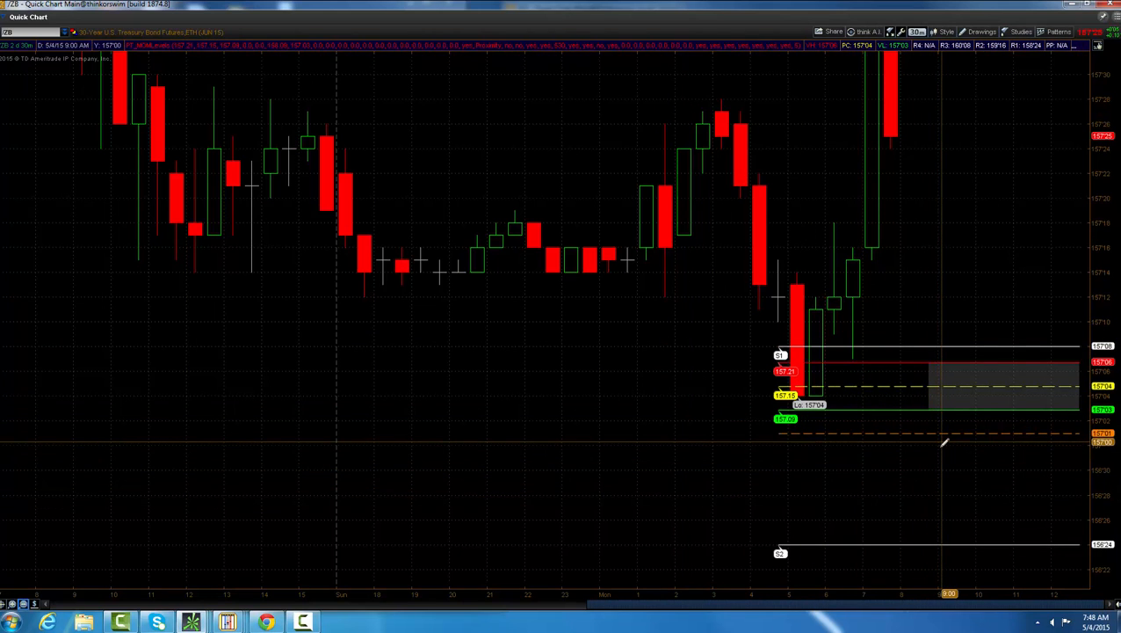
{"action": "mouse_move", "coordinate": [879, 364]}
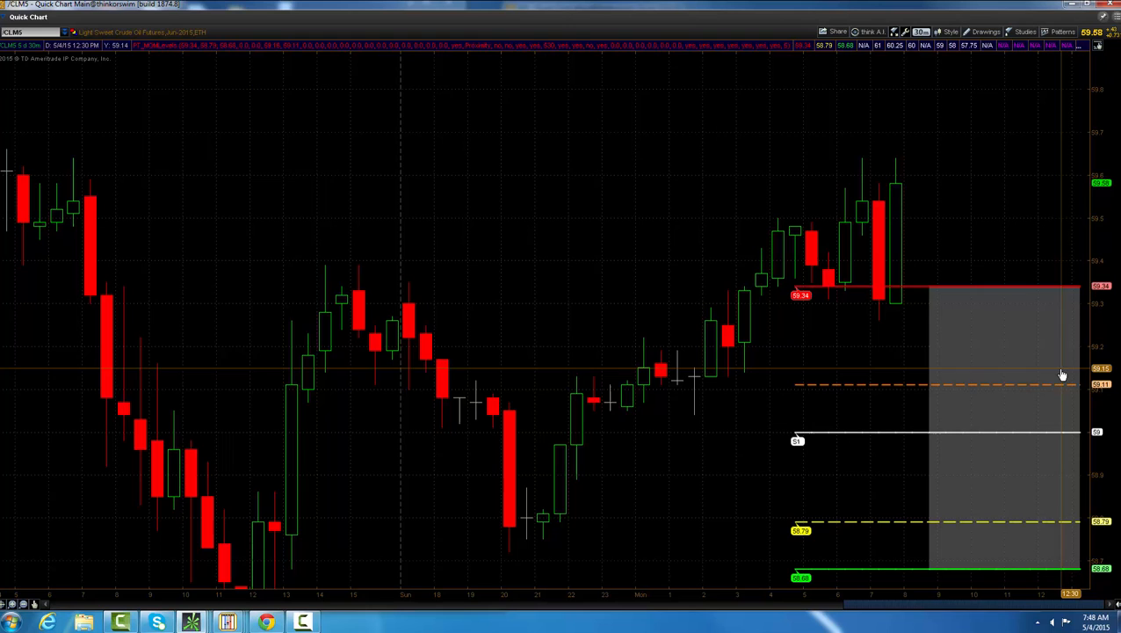
{"action": "mouse_move", "coordinate": [923, 279]}
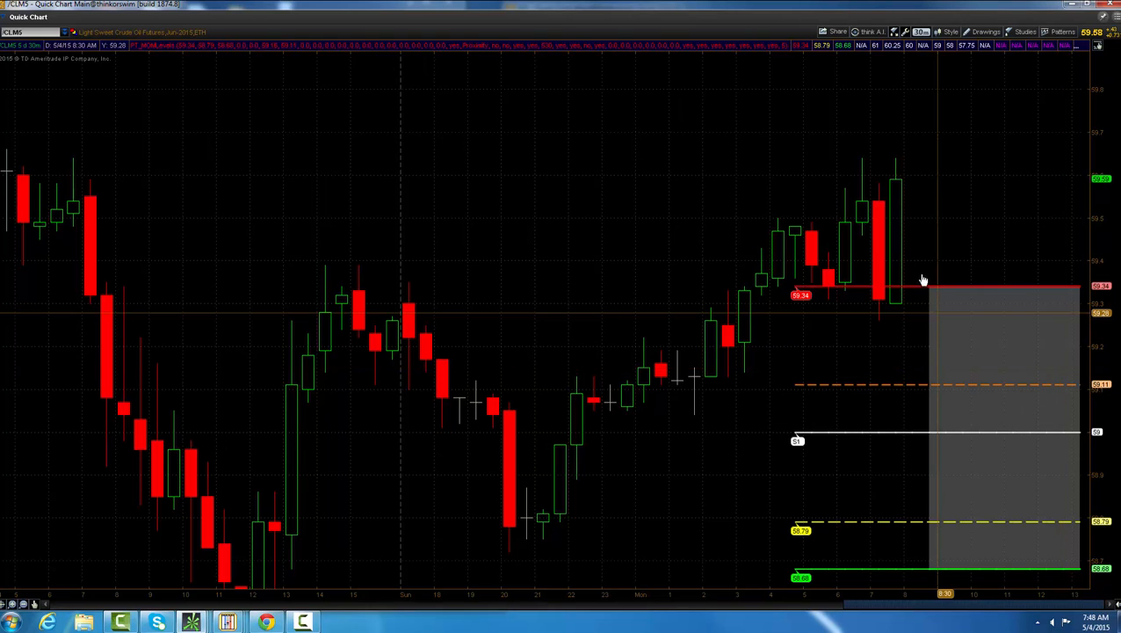
{"action": "mouse_move", "coordinate": [1065, 301]}
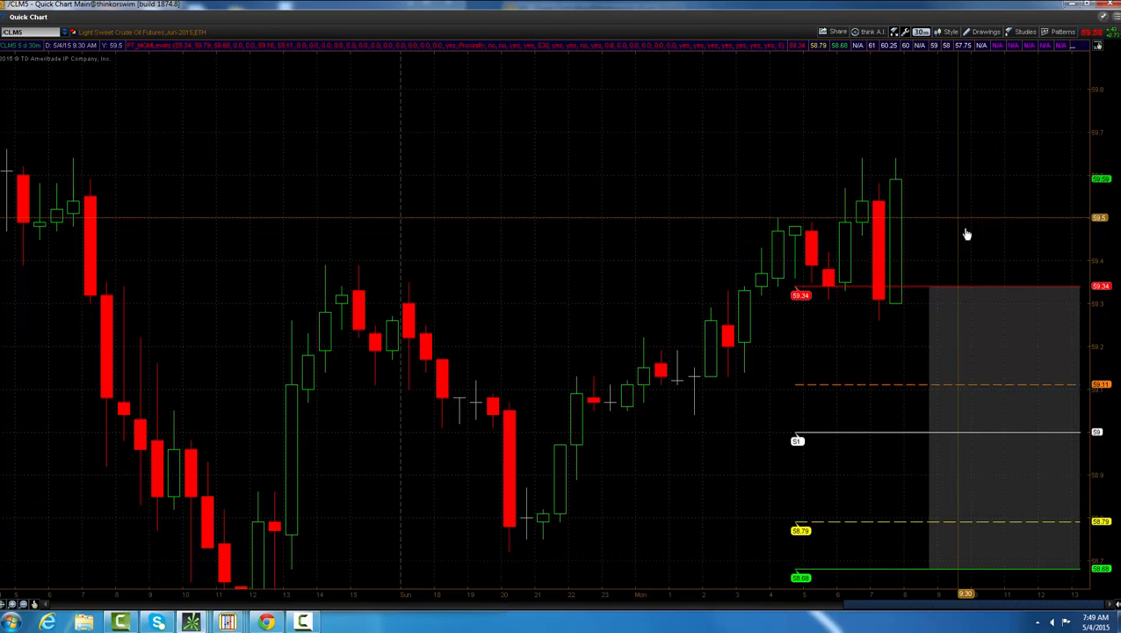
{"action": "mouse_move", "coordinate": [935, 214]}
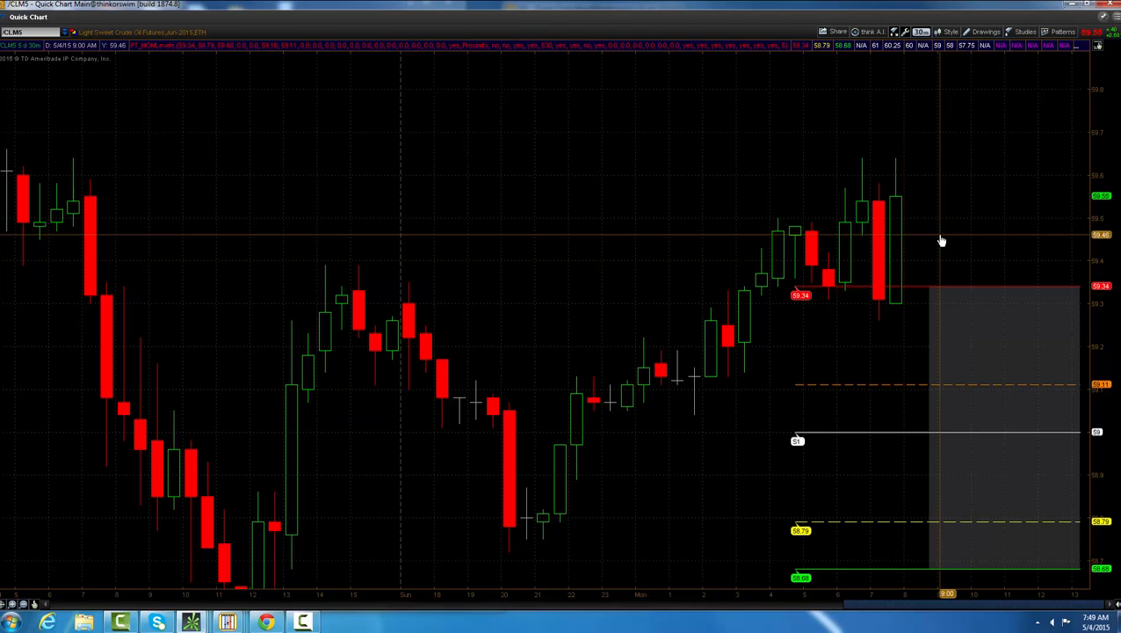
{"action": "mouse_move", "coordinate": [890, 152]}
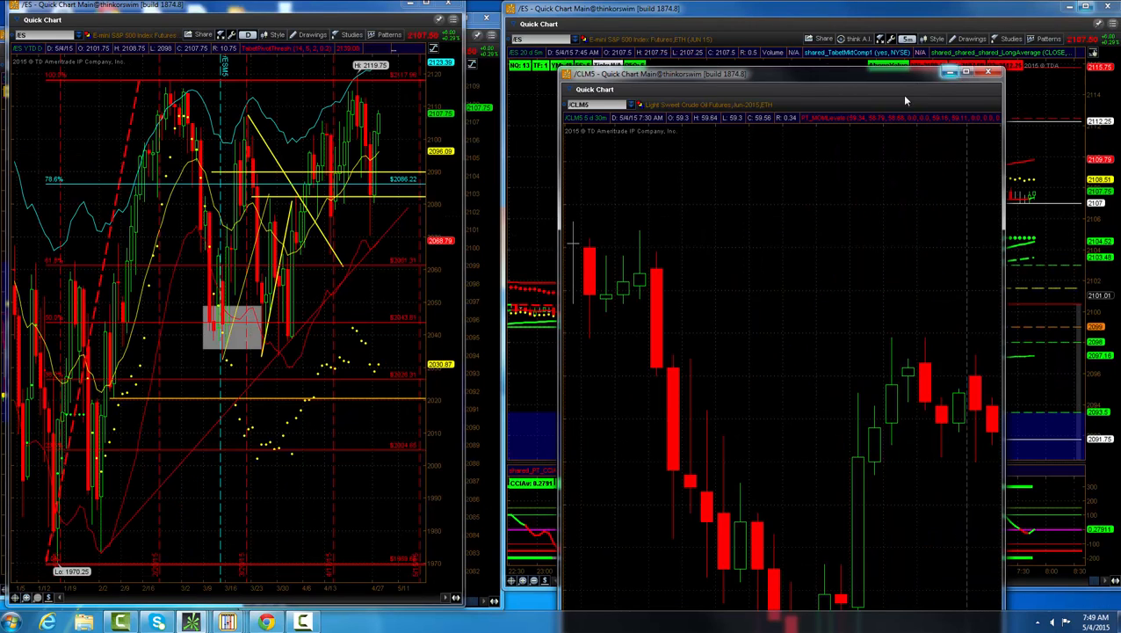
- Close the crude oil futures chart and return to the two side-by-side ES charts
{"action": "left_click", "coordinate": [990, 70]}
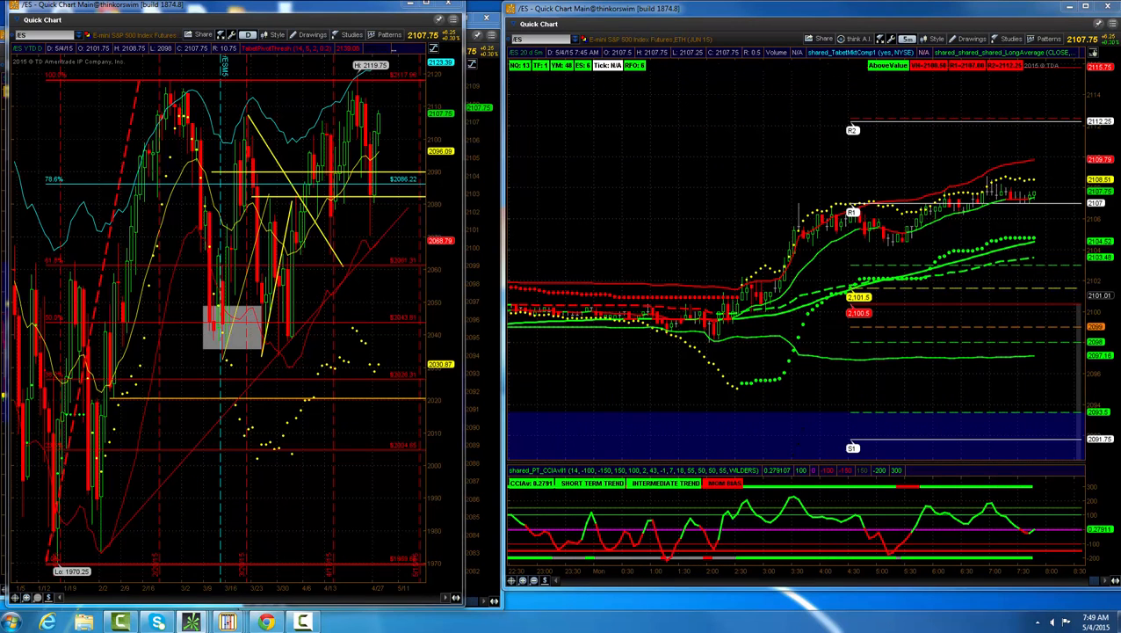